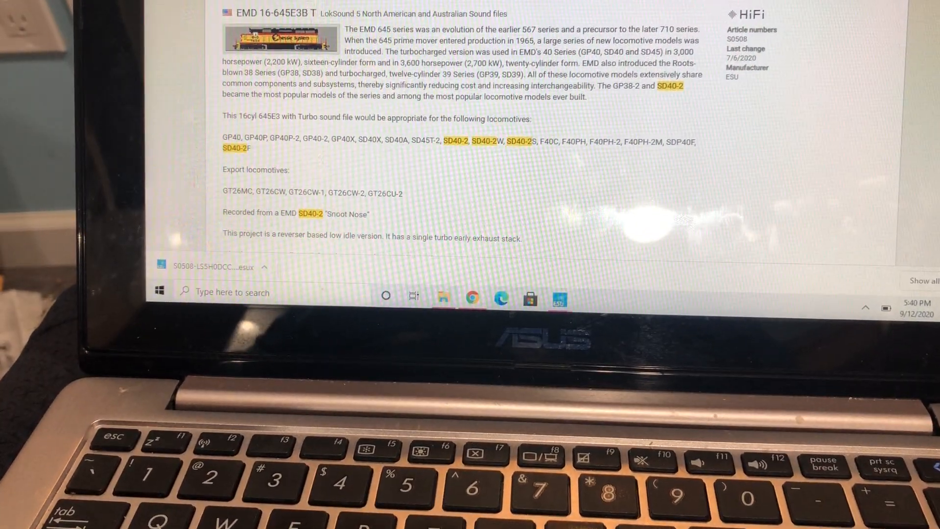
# Review the SD40-2 project description and expand its 'Demo sound and Functions' listing.
pyautogui.scroll(-3)
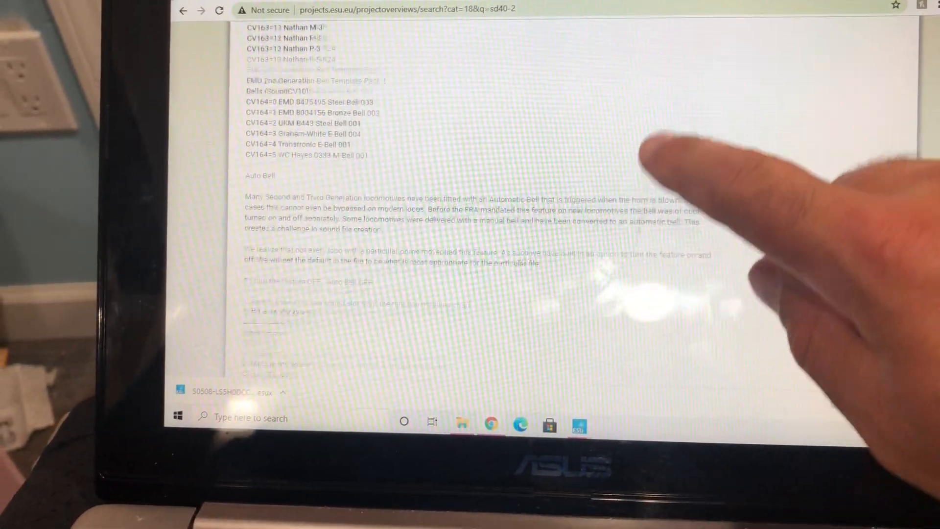
pyautogui.scroll(-3)
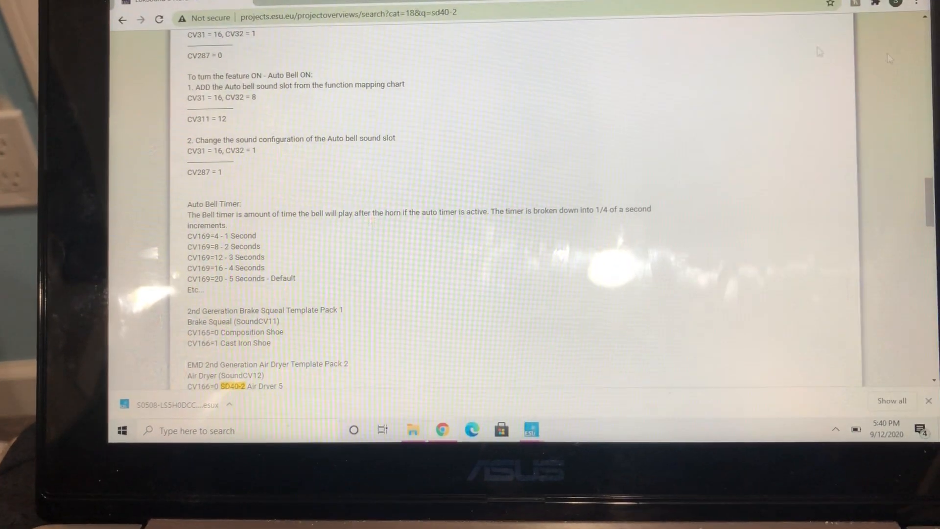
pyautogui.scroll(-3)
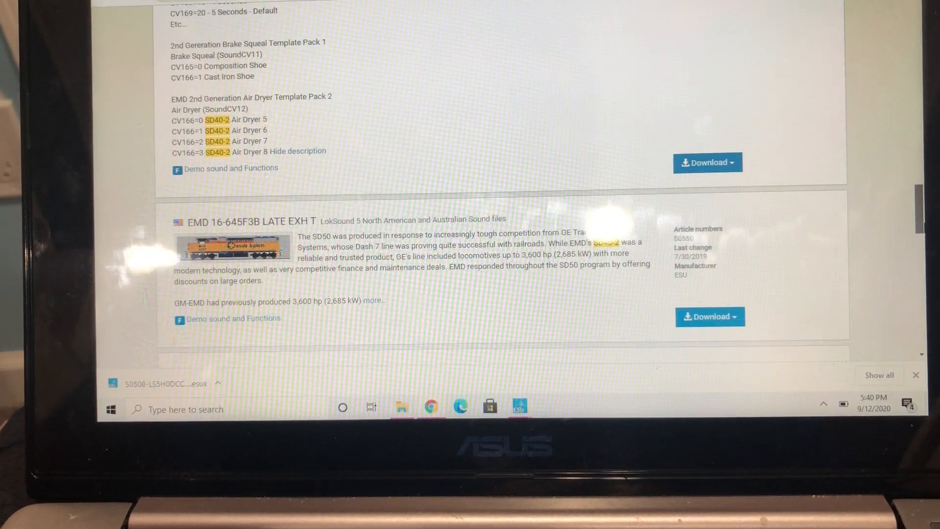
pyautogui.scroll(3)
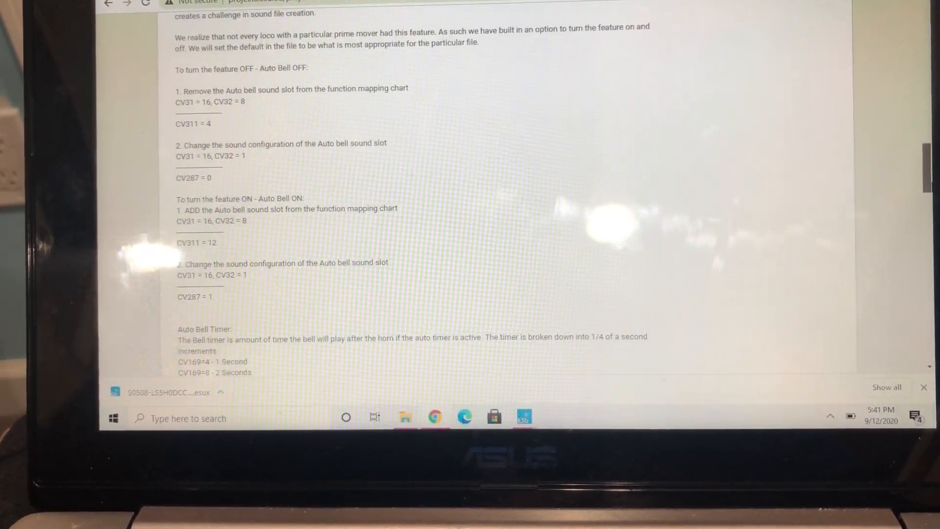
pyautogui.scroll(-3)
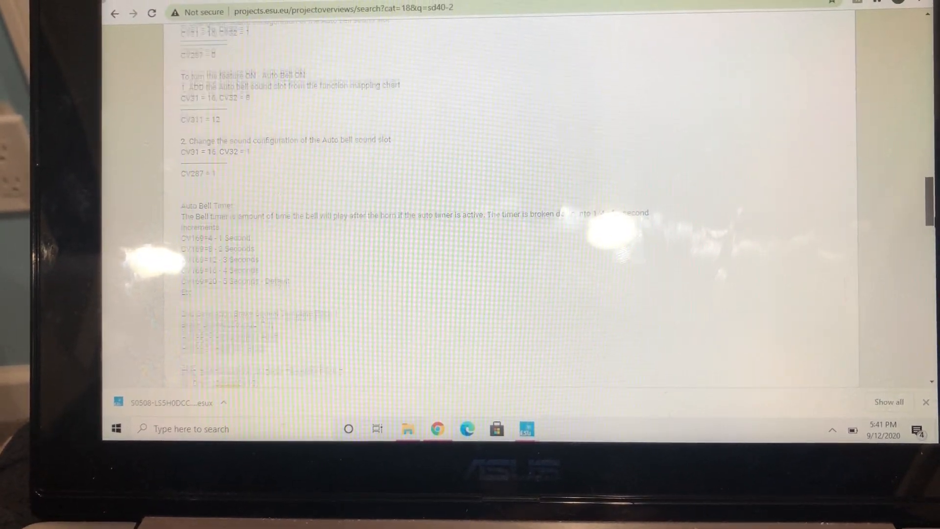
pyautogui.scroll(-3)
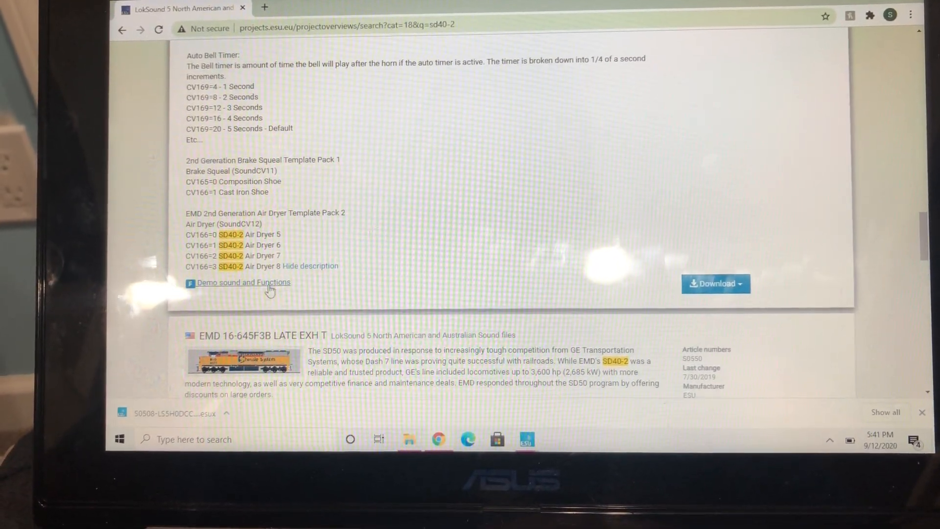
pyautogui.click(243, 282)
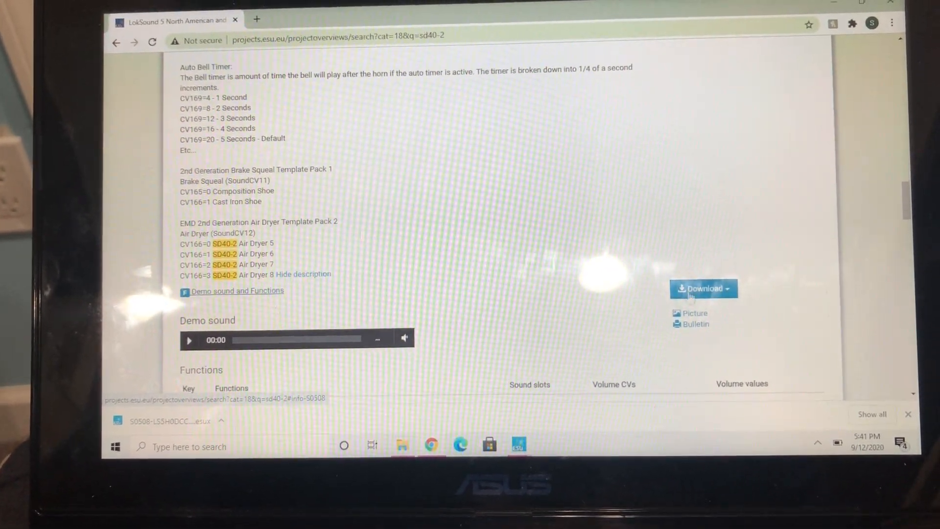
pyautogui.scroll(-3)
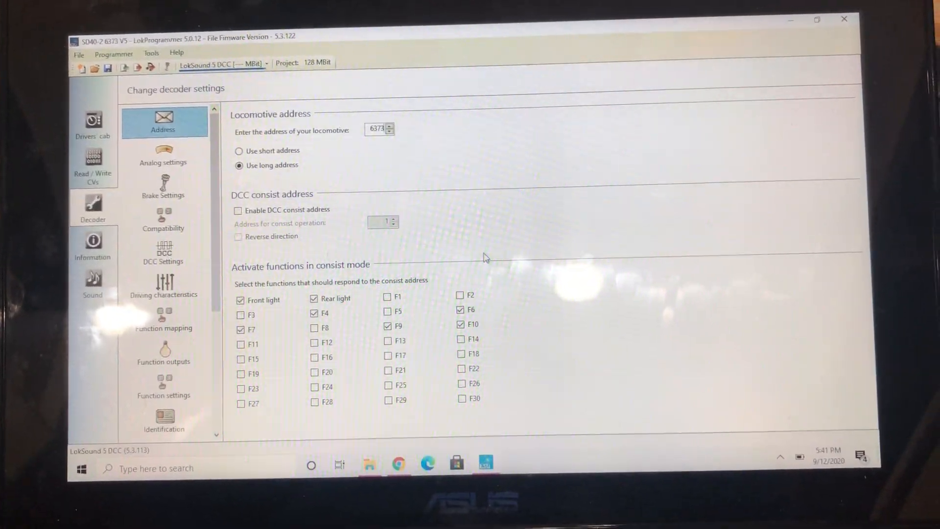
# Keep long address 6373 and add F6 to the consist-mode functions.
pyautogui.click(368, 464)
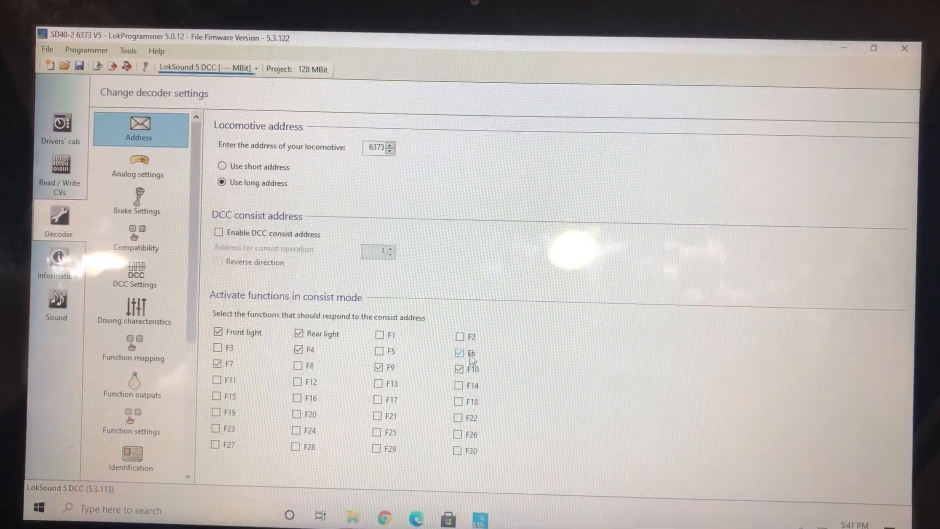
pyautogui.click(296, 366)
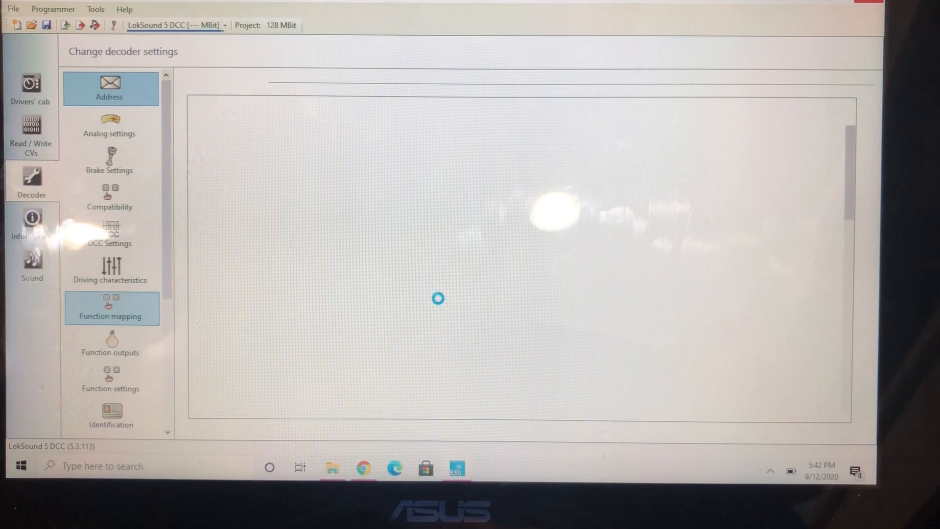
# Assign Sound slot 23 Flange Squeal 1 to the F6 row instead of F7.
pyautogui.click(112, 308)
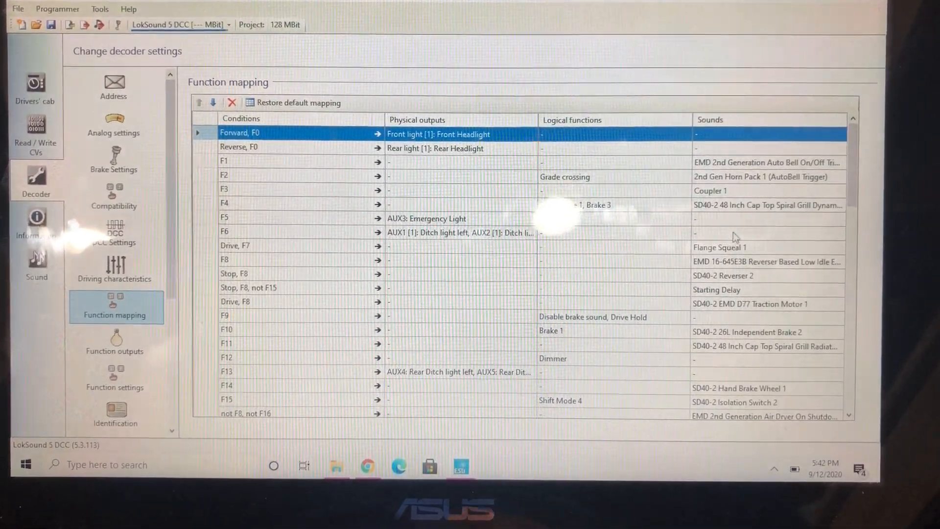
pyautogui.click(259, 230)
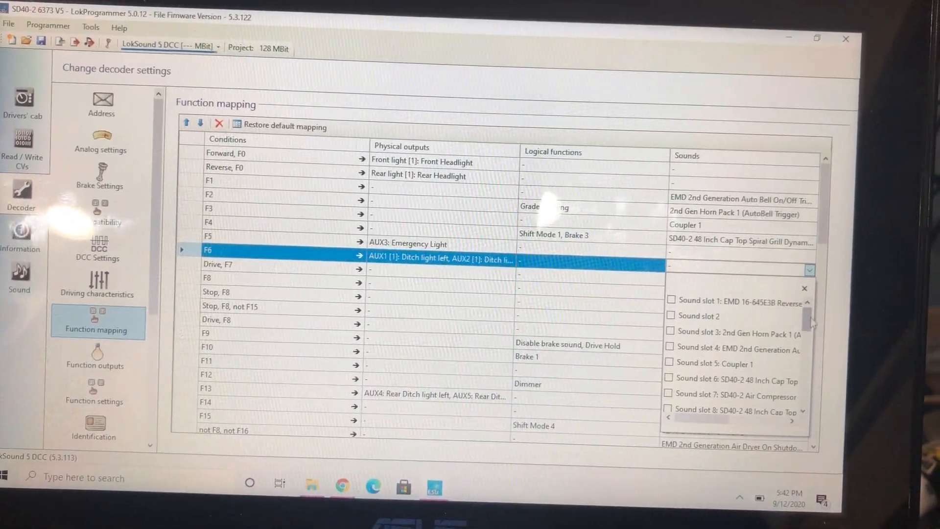
pyautogui.scroll(-3)
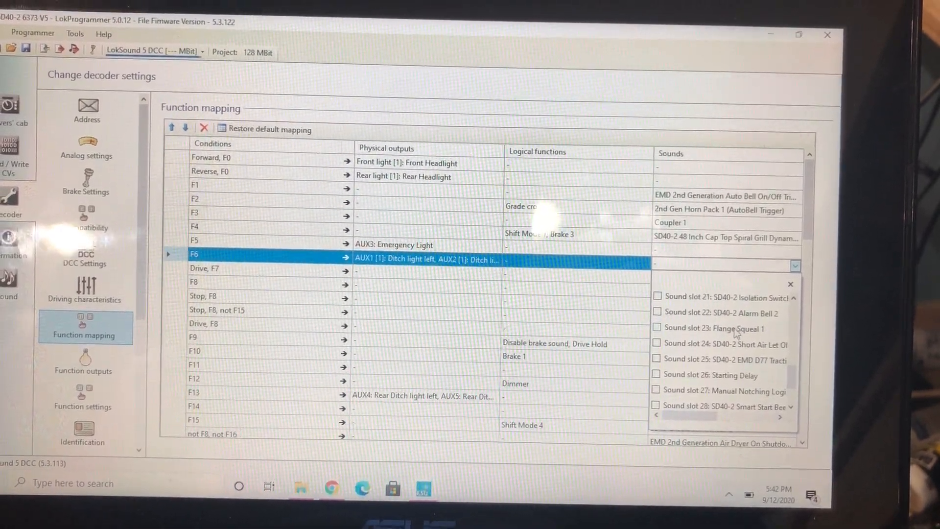
pyautogui.click(657, 329)
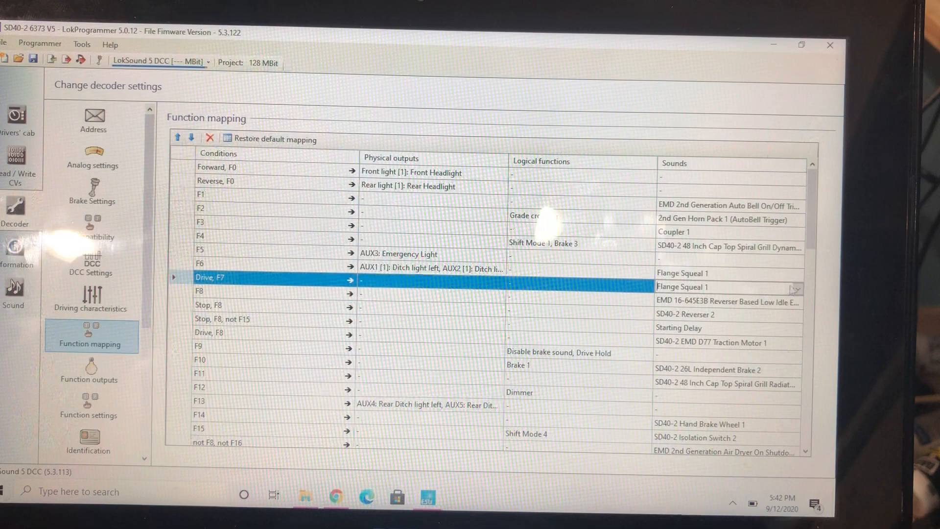
pyautogui.click(796, 286)
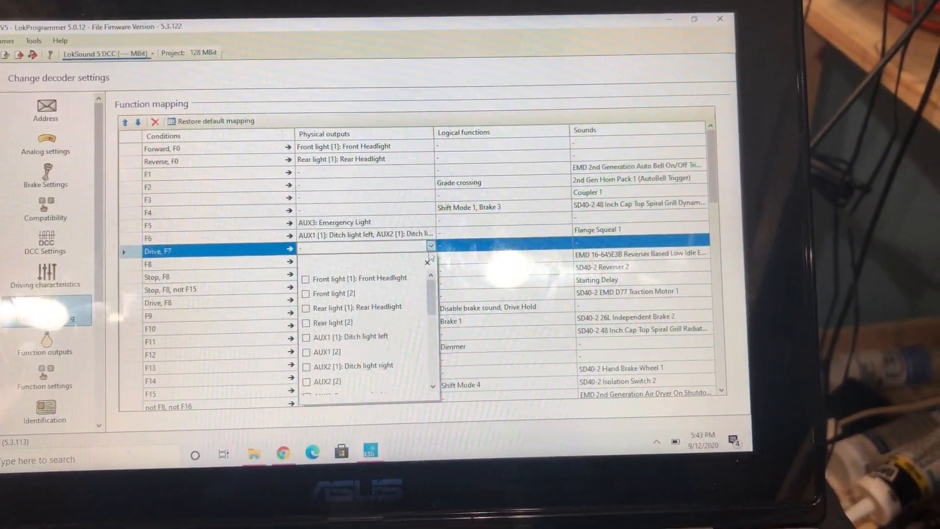
# Set Drive, F7 to logical function Shift Mode 2 and edit F9's logical functions.
pyautogui.scroll(-3)
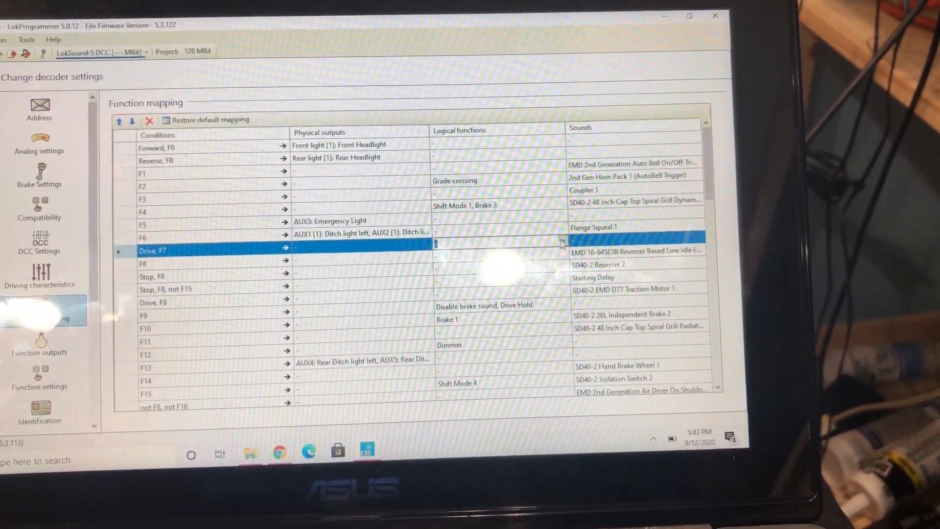
pyautogui.click(562, 241)
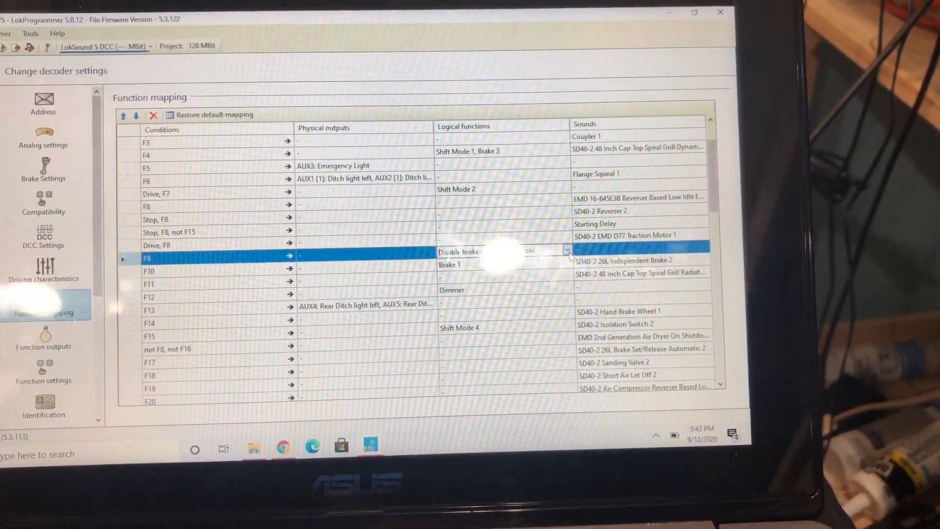
pyautogui.click(564, 251)
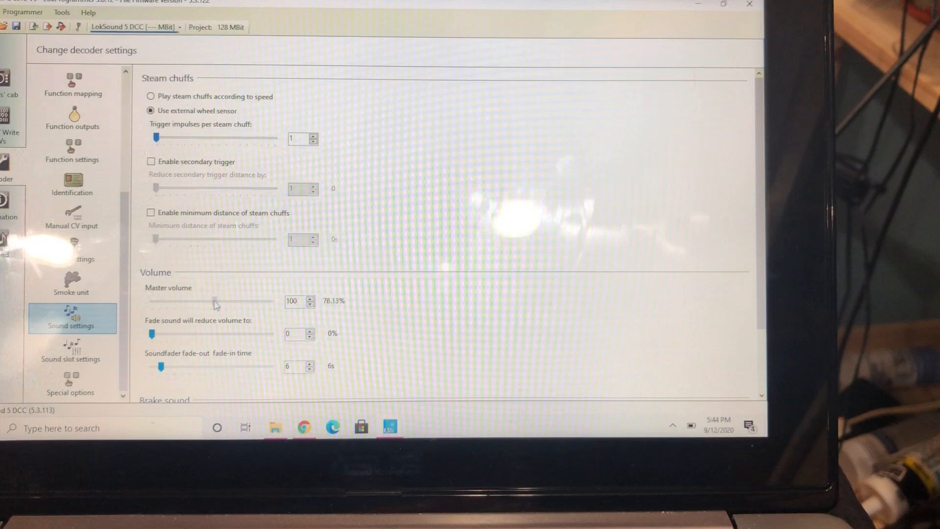
# Drag the Master volume slider from 100 down to 69.
pyautogui.moveTo(215, 301); pyautogui.dragTo(201, 299)
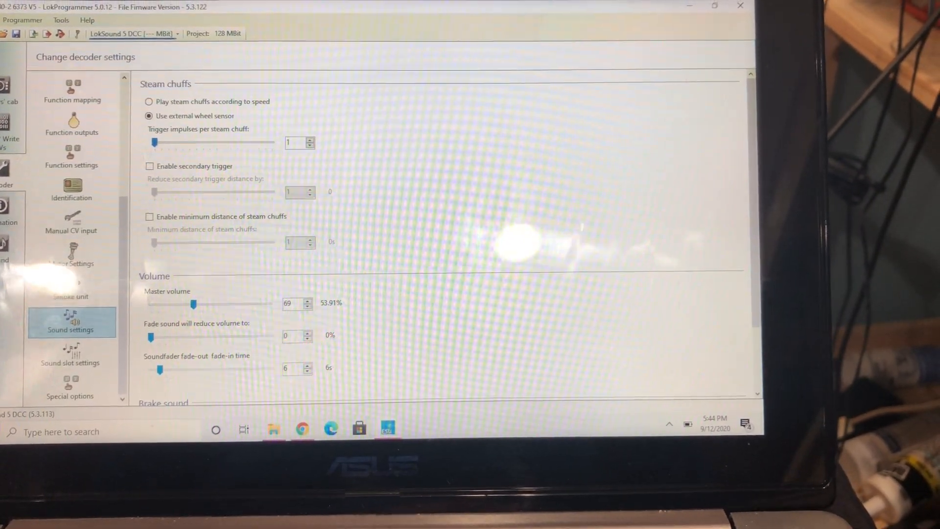
pyautogui.scroll(-3)
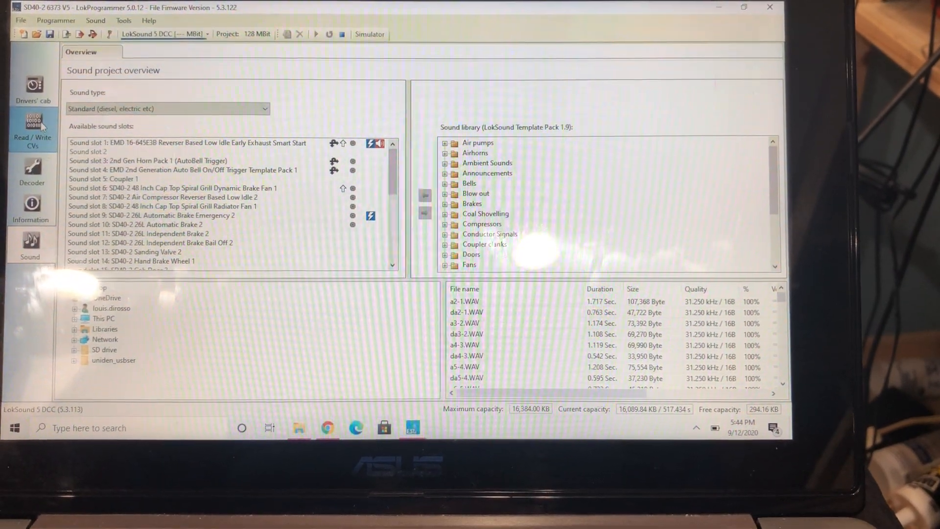
# Browse Read/Write CVs and Decoder information, then return to the Decoder address page.
pyautogui.click(31, 129)
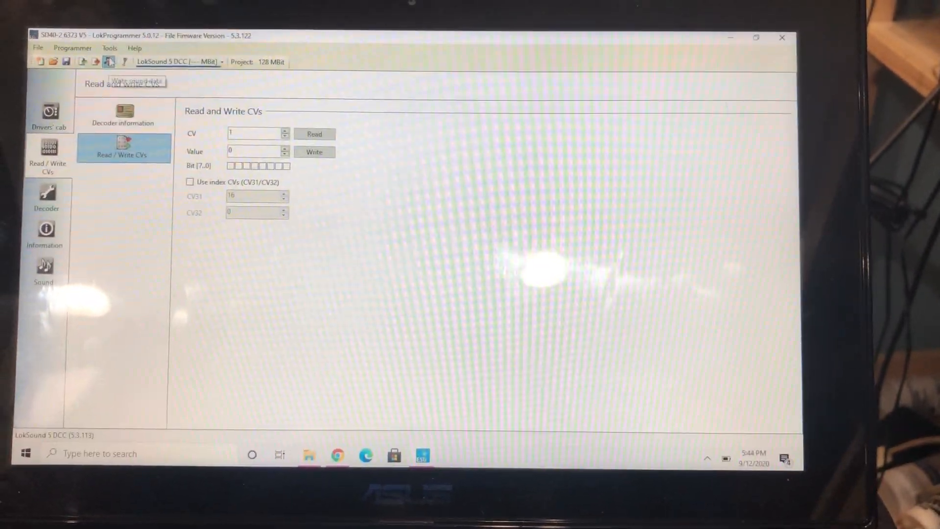
pyautogui.click(124, 112)
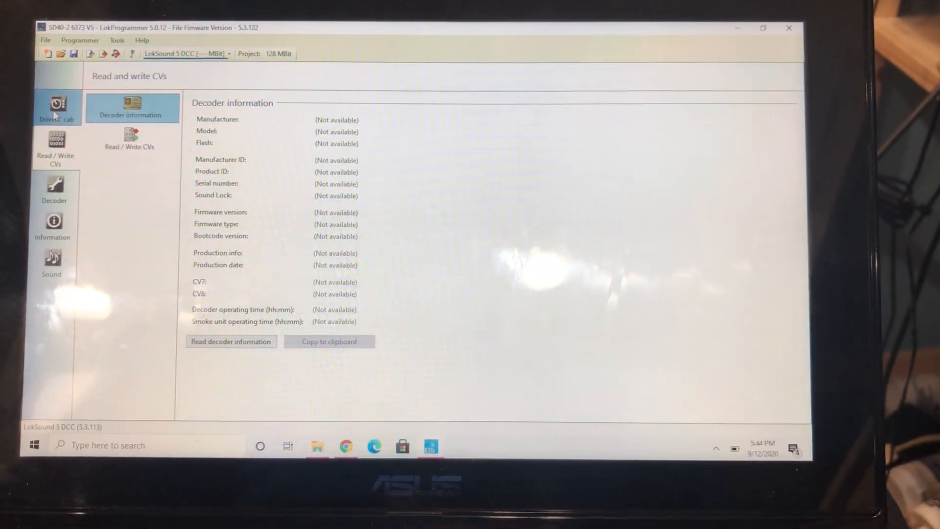
pyautogui.click(52, 189)
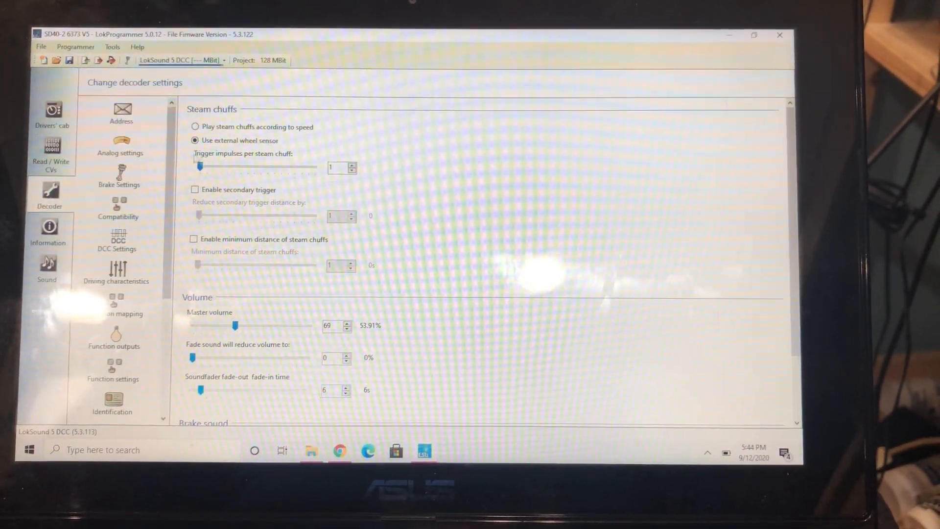
pyautogui.click(122, 114)
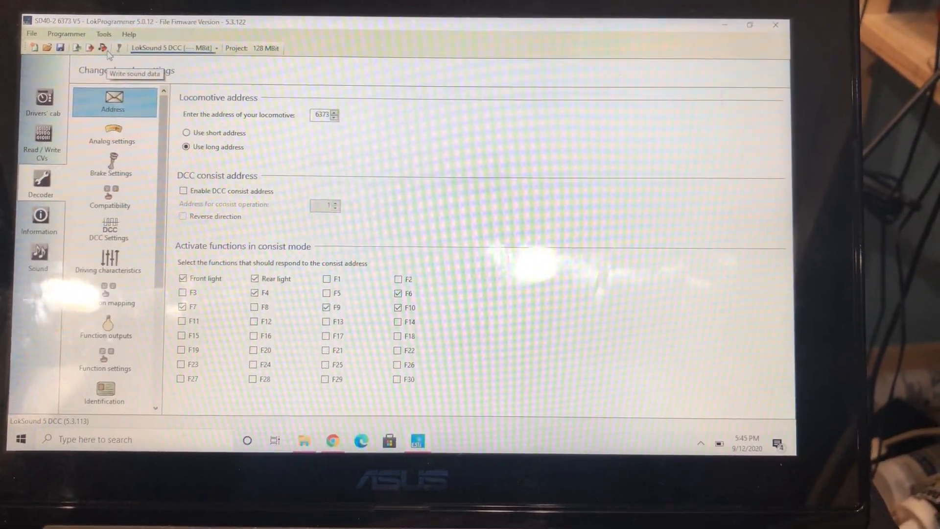
# Start Write sound data, showing the confirmation with decoder data and defaults overwrite enabled.
pyautogui.click(102, 48)
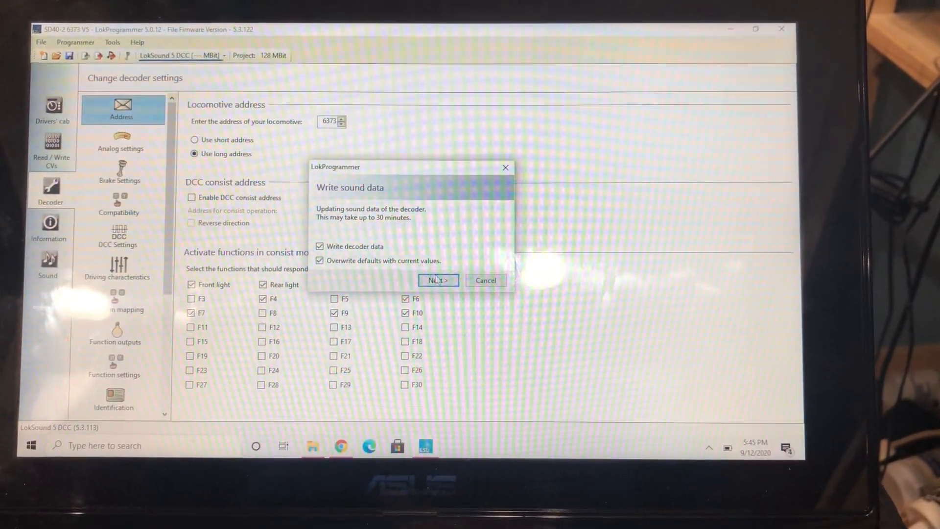